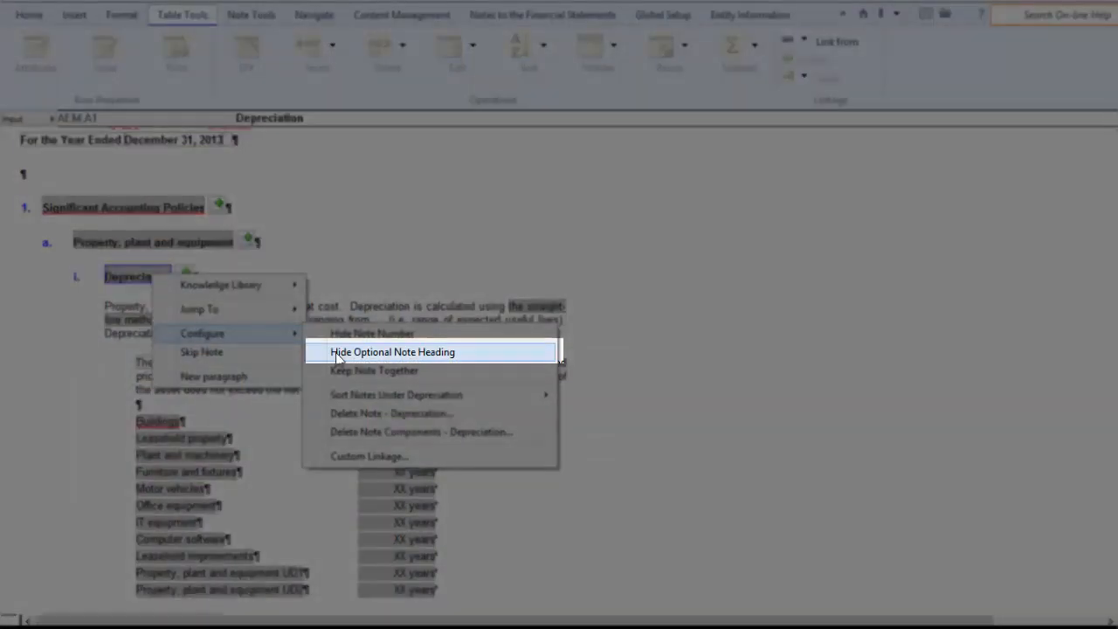
Step: Hide the Depreciation note's optional heading so it loses its 'i.' numbering
{"action": "left_click", "coordinate": [391, 351]}
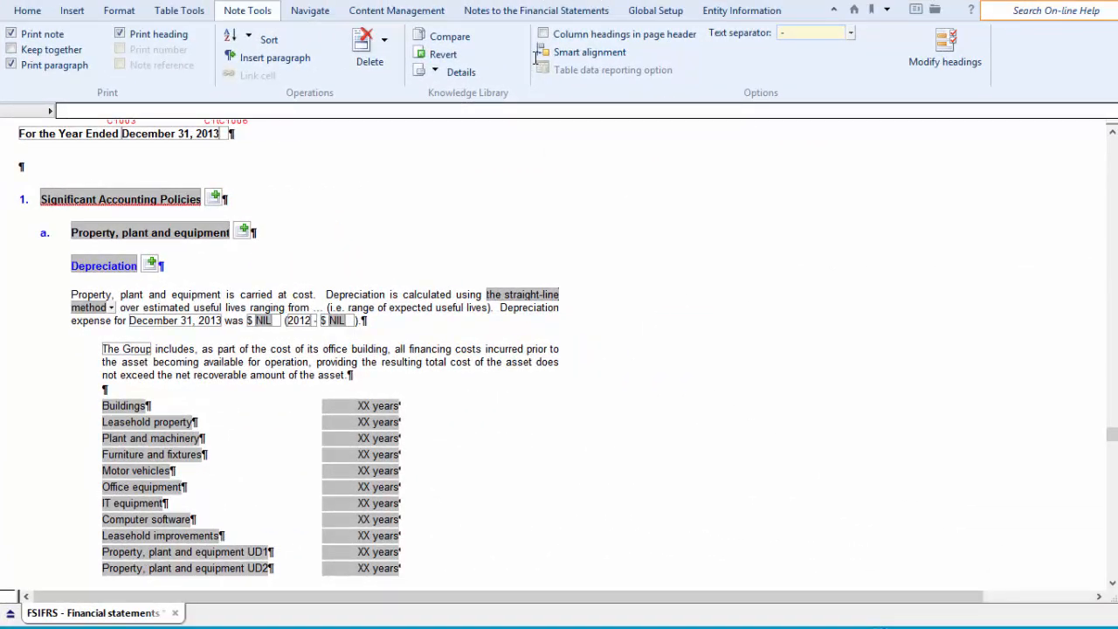
{"action": "mouse_move", "coordinate": [499, 115]}
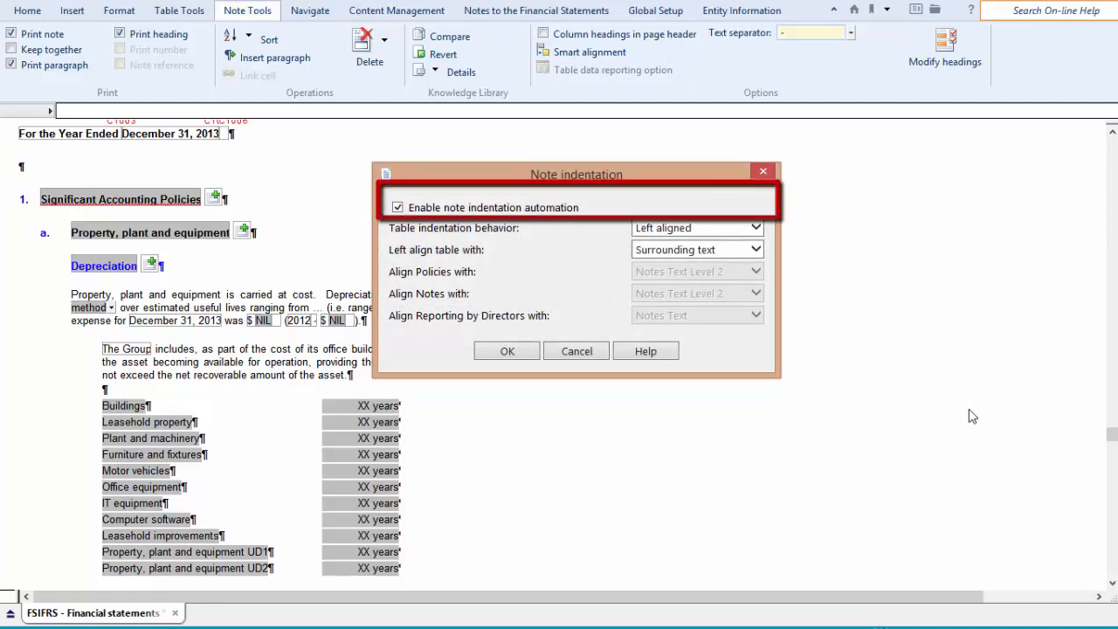
{"action": "mouse_move", "coordinate": [471, 283]}
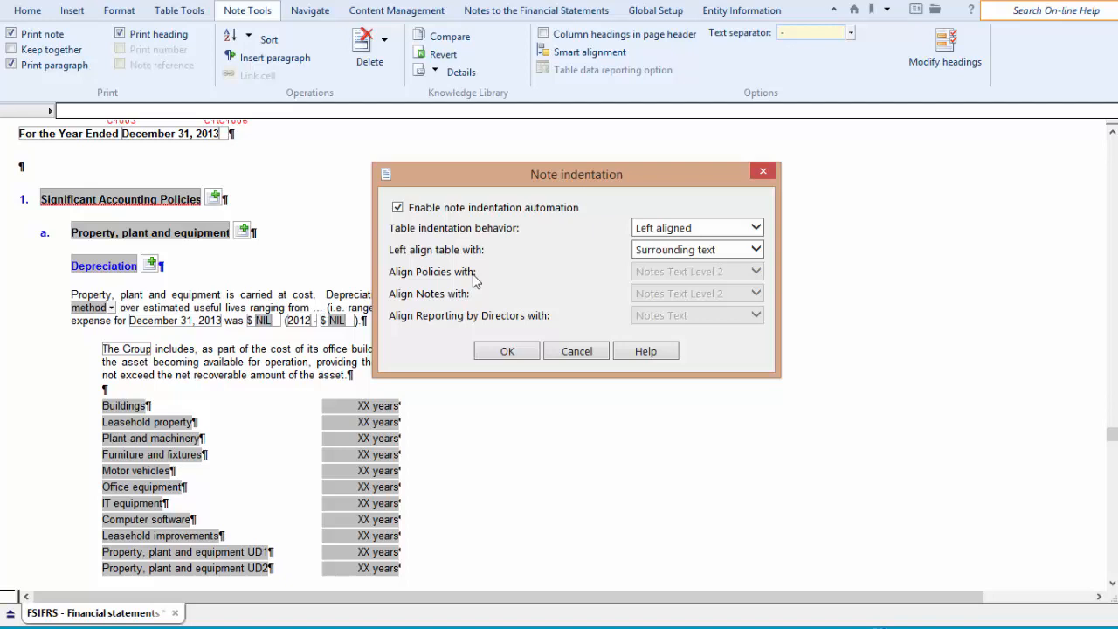
{"action": "mouse_move", "coordinate": [855, 416]}
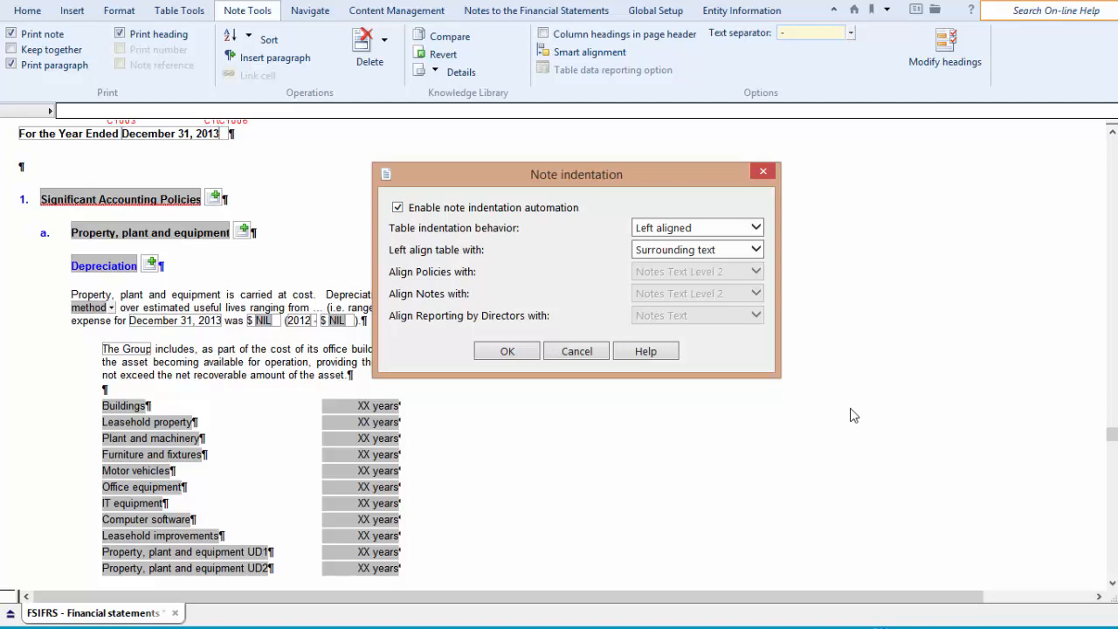
{"action": "mouse_move", "coordinate": [842, 371]}
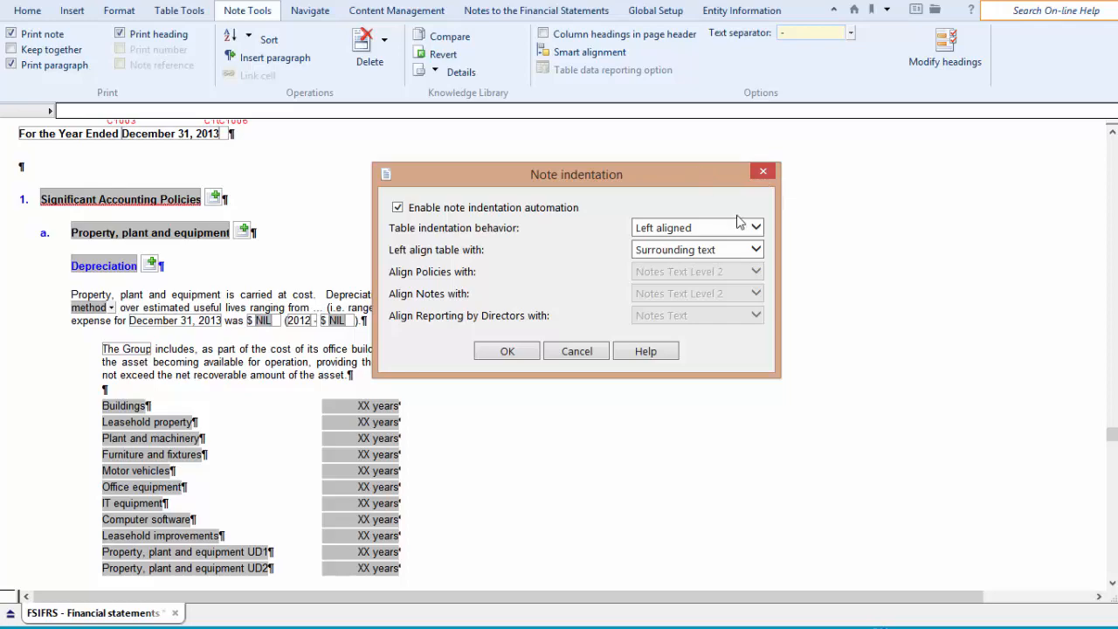
{"action": "left_click", "coordinate": [749, 227]}
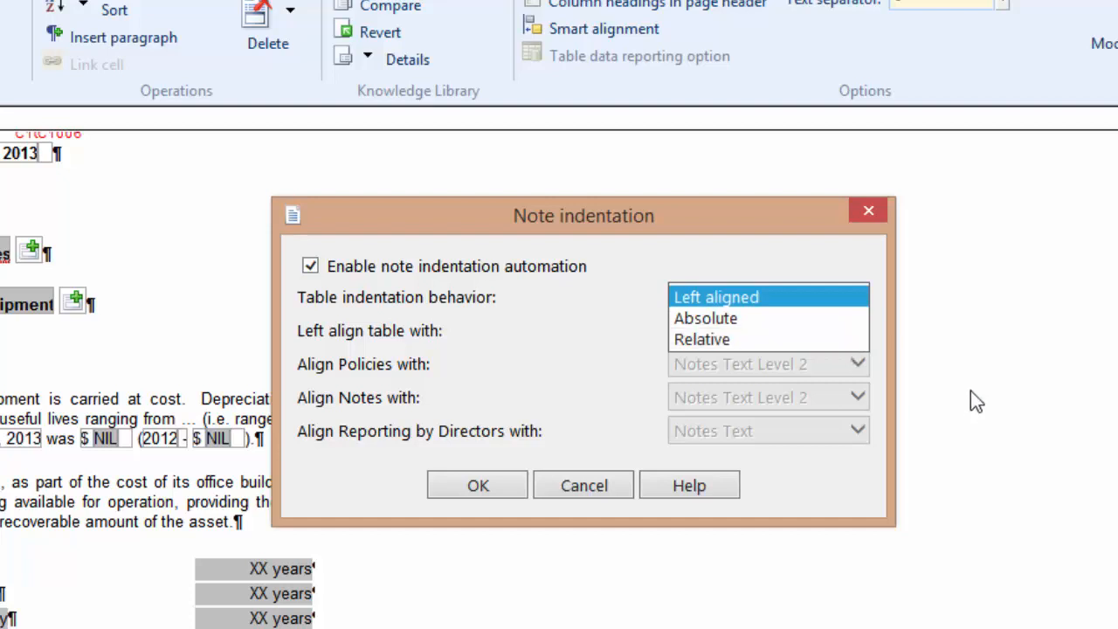
{"action": "mouse_move", "coordinate": [874, 313]}
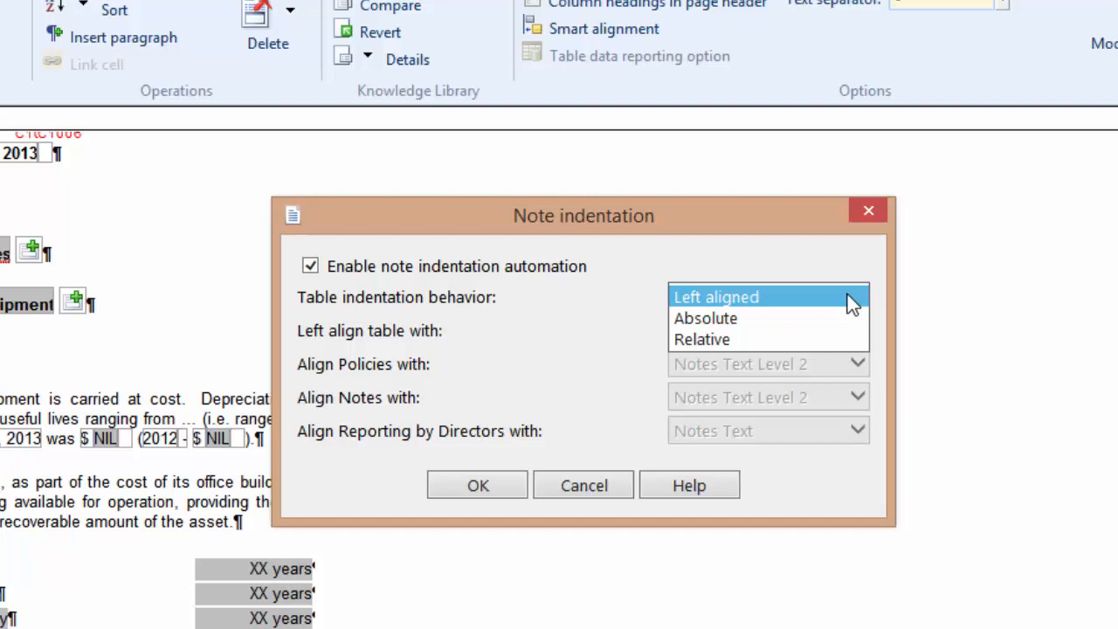
{"action": "left_click", "coordinate": [706, 318]}
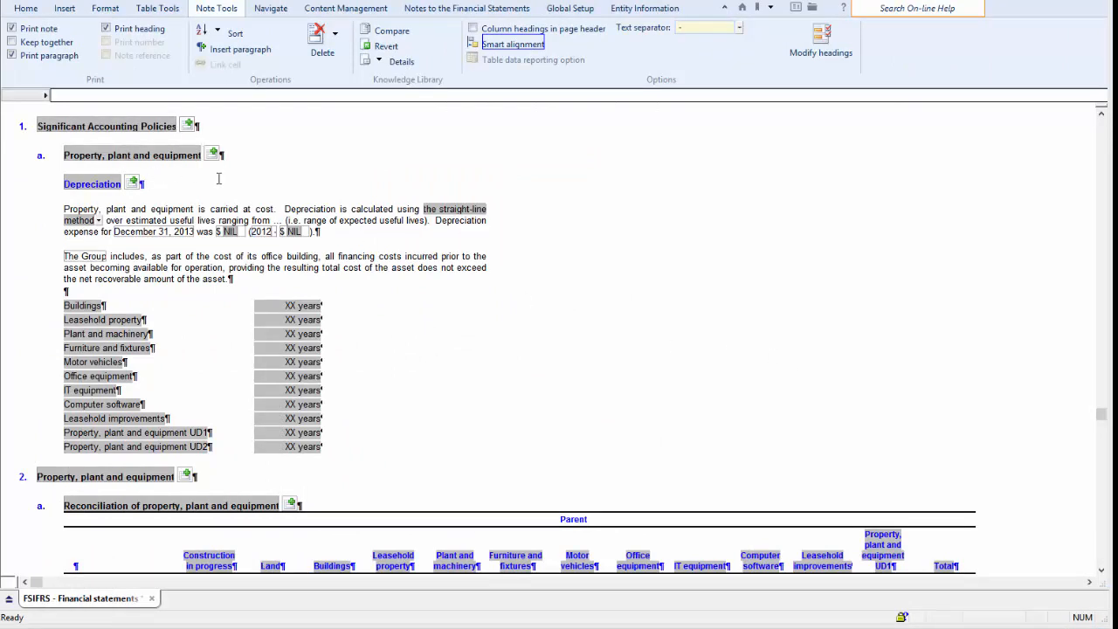
Step: Check the Buildings years table's indent in Table Options (1.70 cm) and close the properties
{"action": "right_click", "coordinate": [83, 304]}
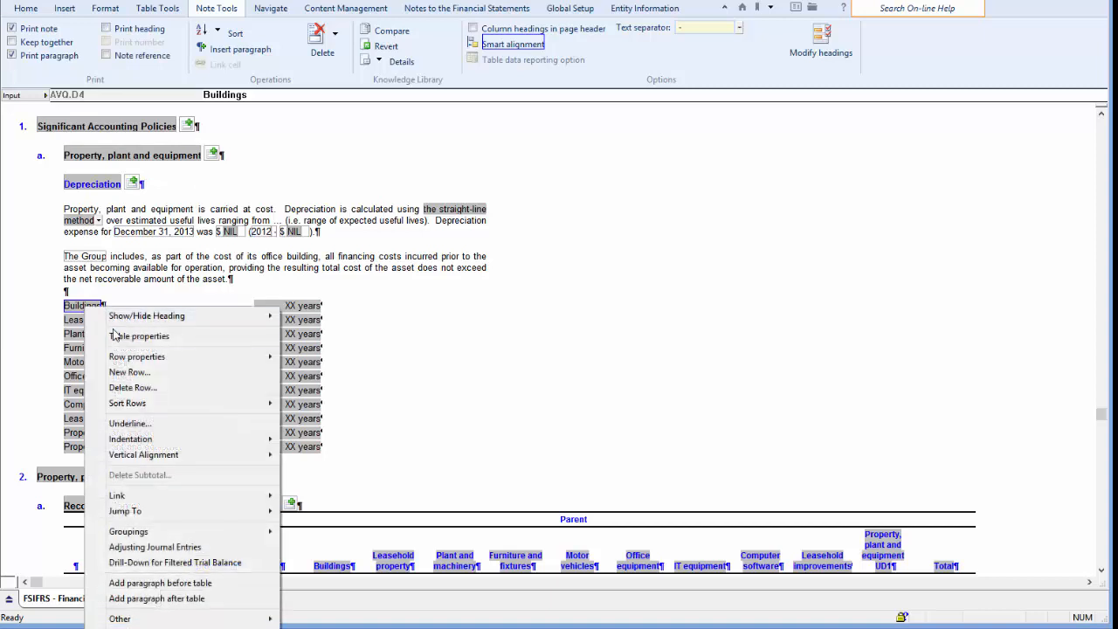
{"action": "left_click", "coordinate": [139, 335]}
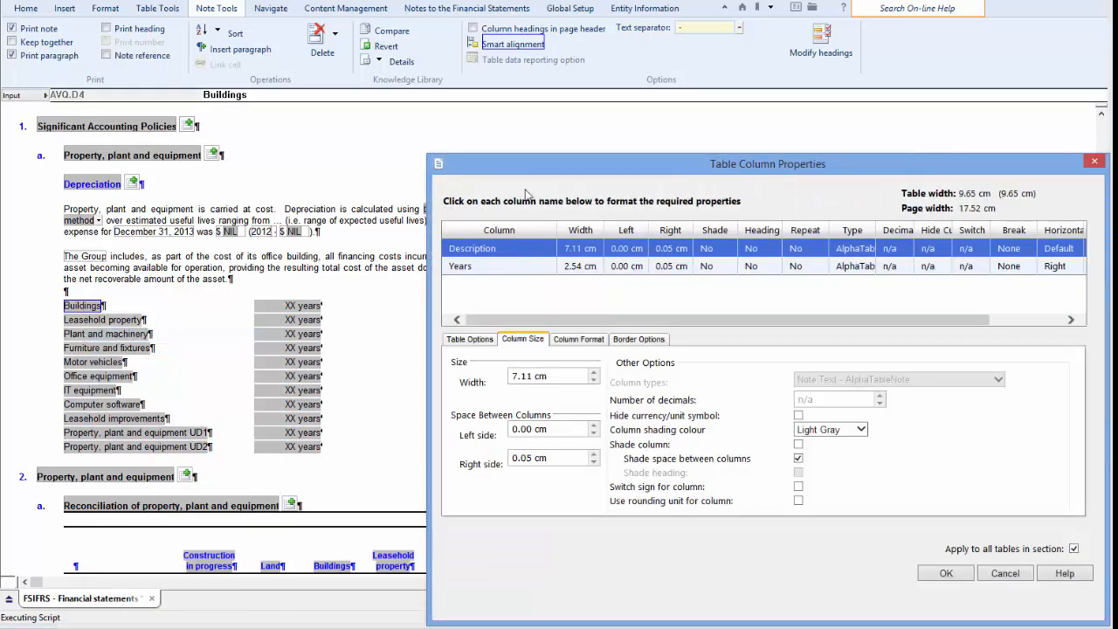
{"action": "left_click", "coordinate": [468, 339]}
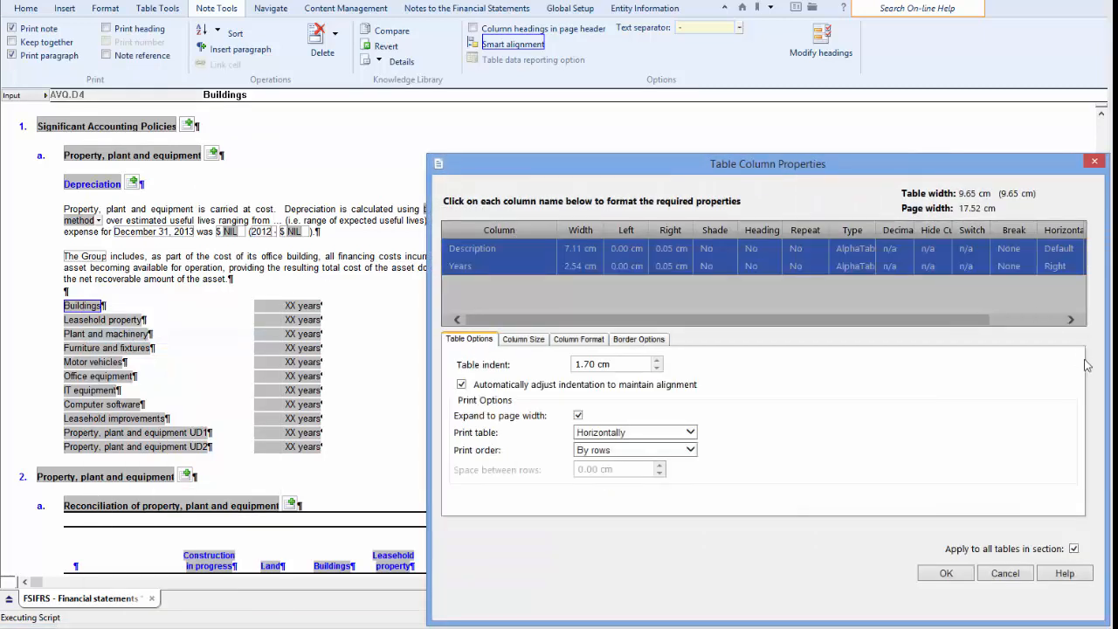
{"action": "left_click", "coordinate": [611, 365]}
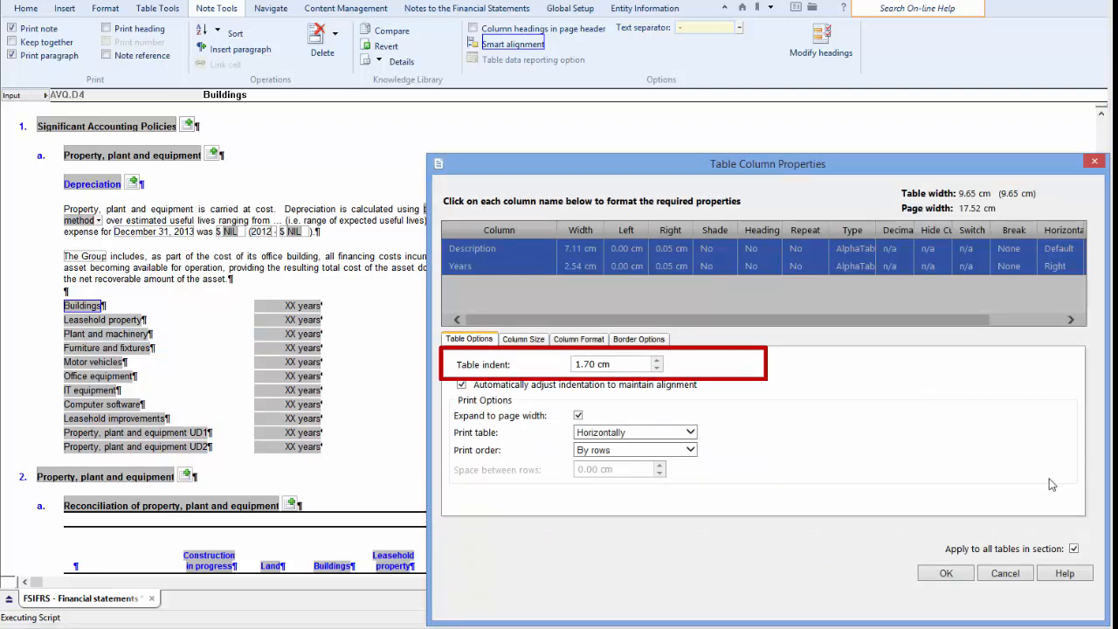
{"action": "left_click", "coordinate": [615, 363]}
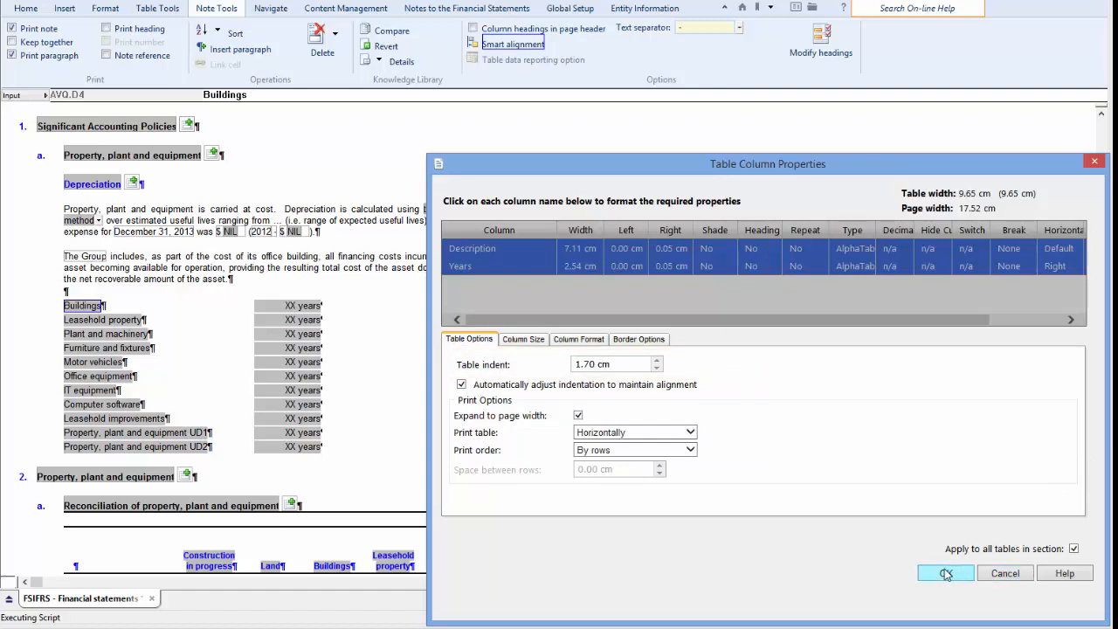
{"action": "left_click", "coordinate": [946, 573]}
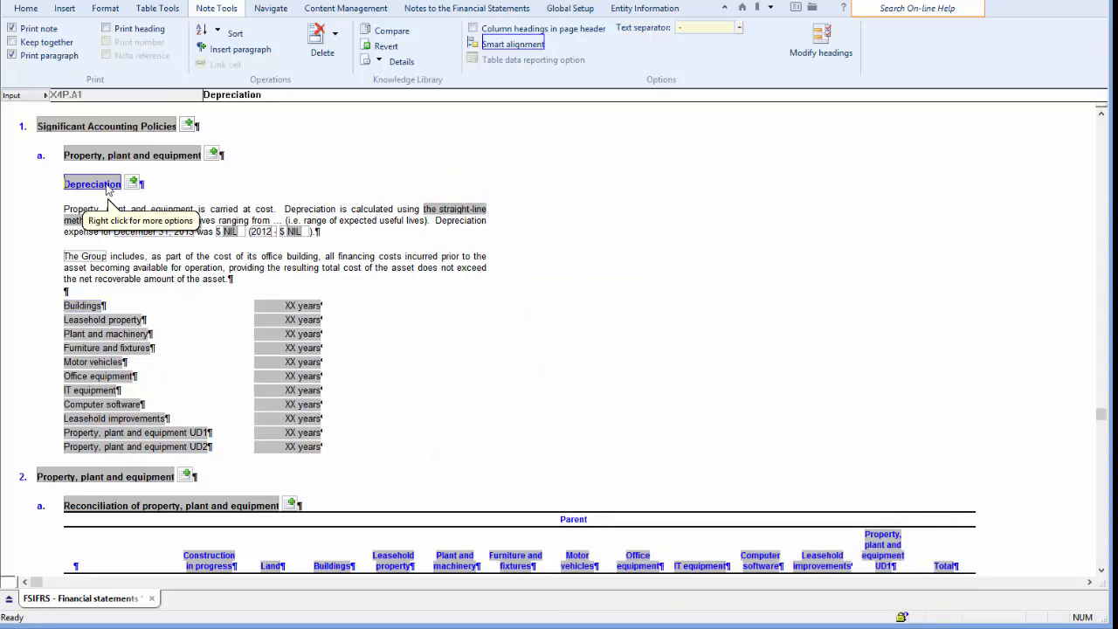
{"action": "mouse_move", "coordinate": [428, 196]}
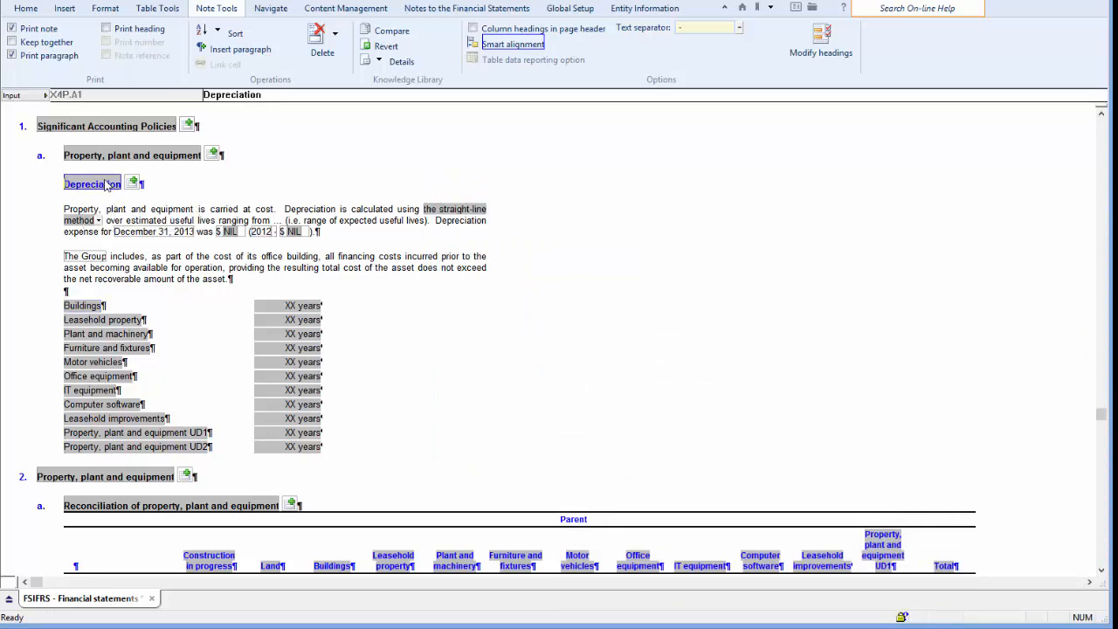
Step: Show the Depreciation note's optional heading again and confirm the table indent grew to 2.70 cm
{"action": "right_click", "coordinate": [87, 184]}
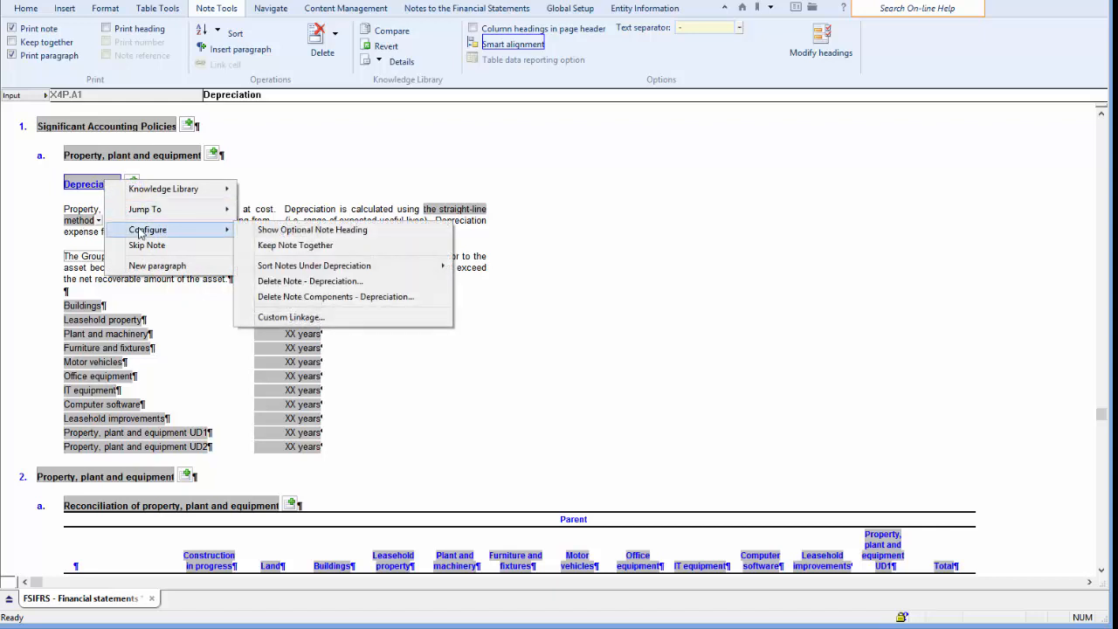
{"action": "left_click", "coordinate": [311, 229]}
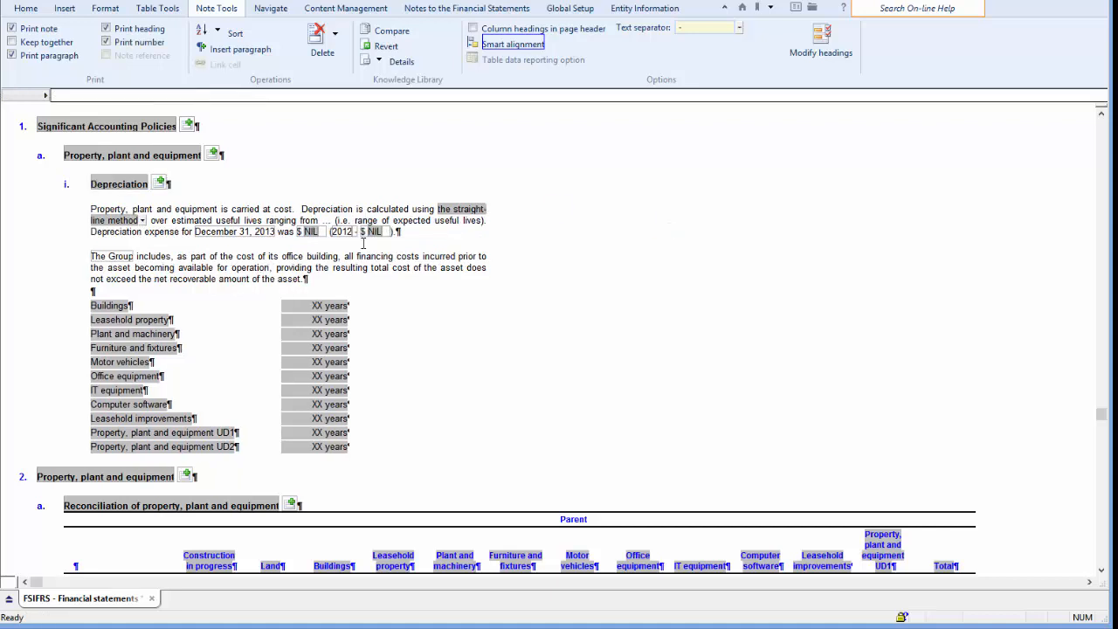
{"action": "right_click", "coordinate": [109, 306]}
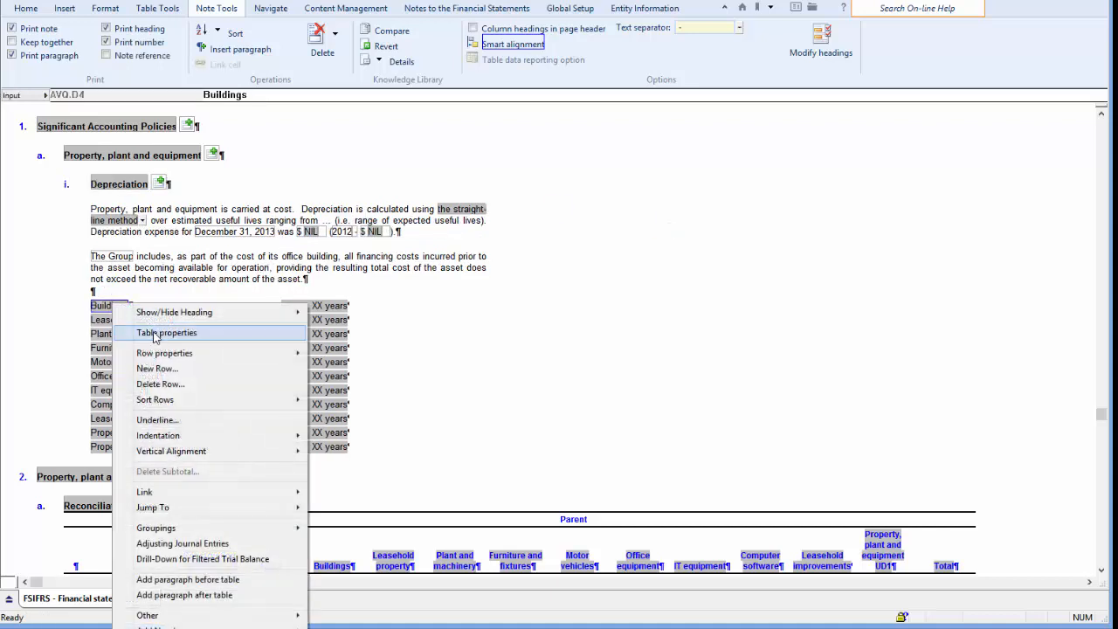
{"action": "left_click", "coordinate": [165, 332]}
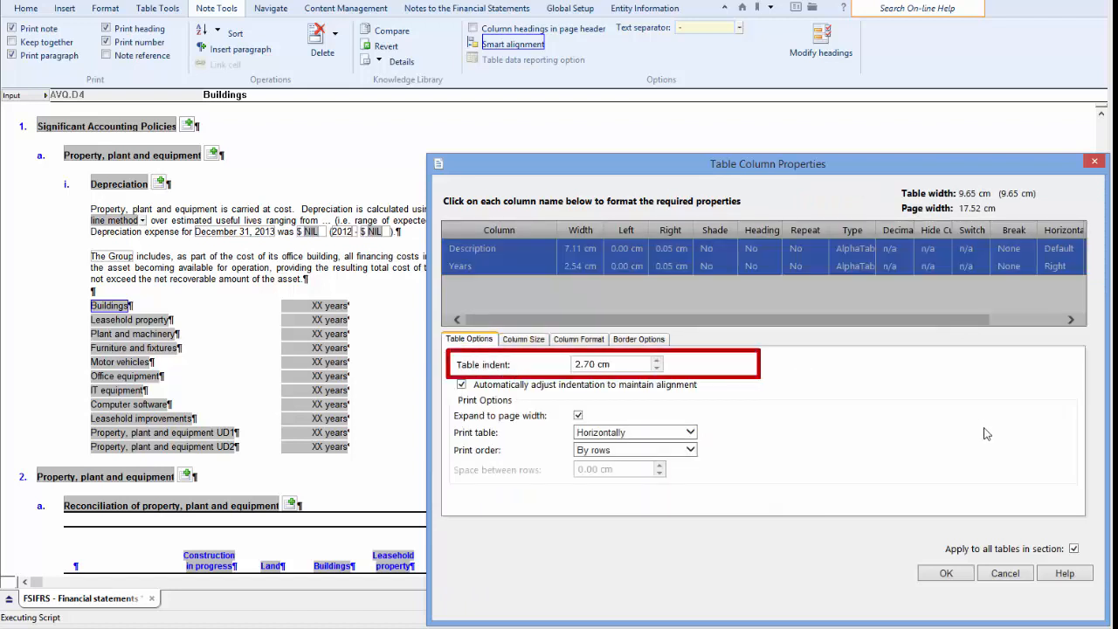
{"action": "left_click", "coordinate": [946, 573]}
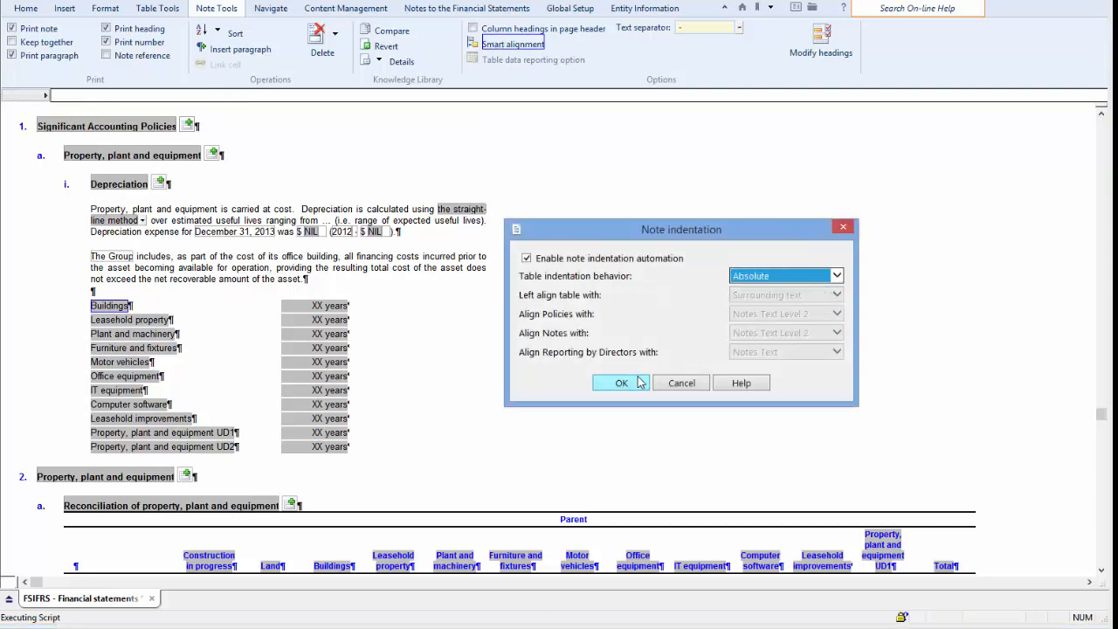
{"action": "left_click", "coordinate": [622, 383]}
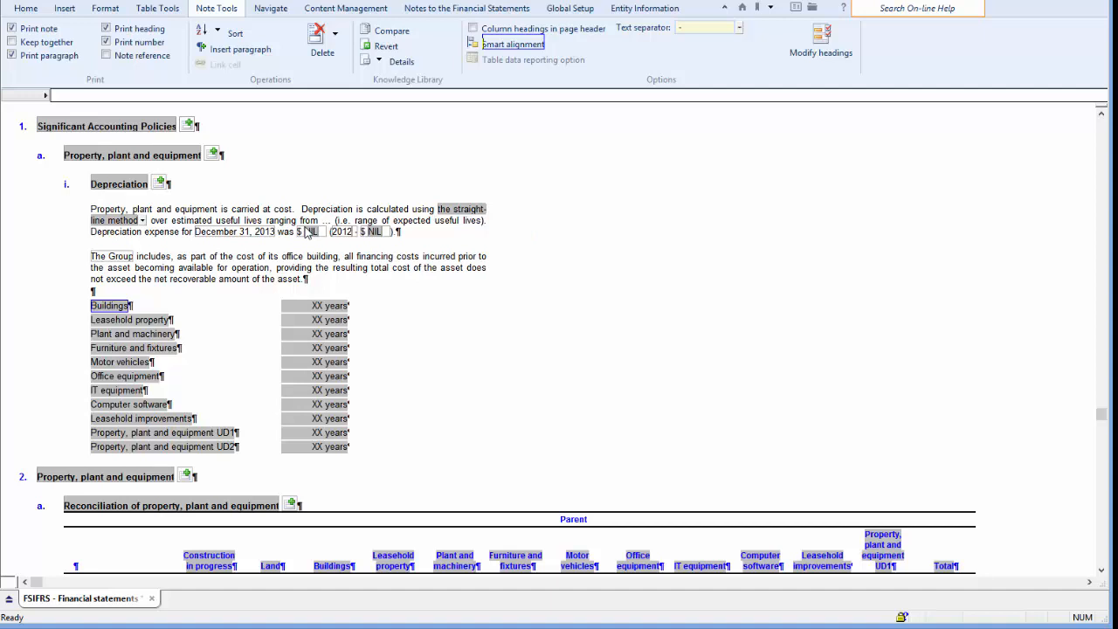
{"action": "right_click", "coordinate": [118, 184]}
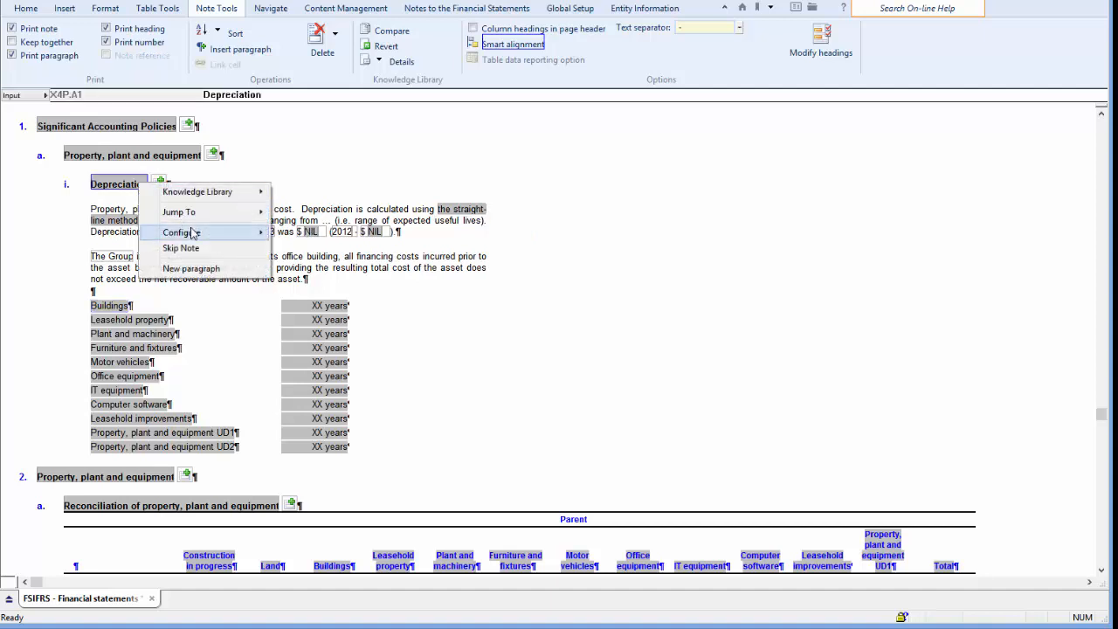
{"action": "left_click", "coordinate": [182, 232]}
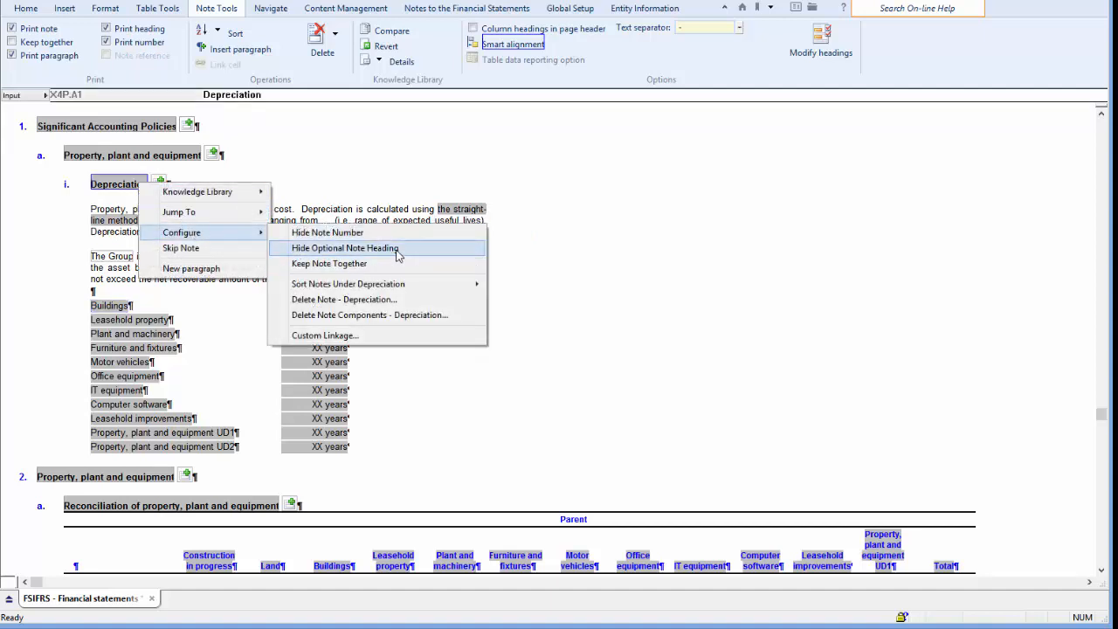
{"action": "left_click", "coordinate": [343, 248]}
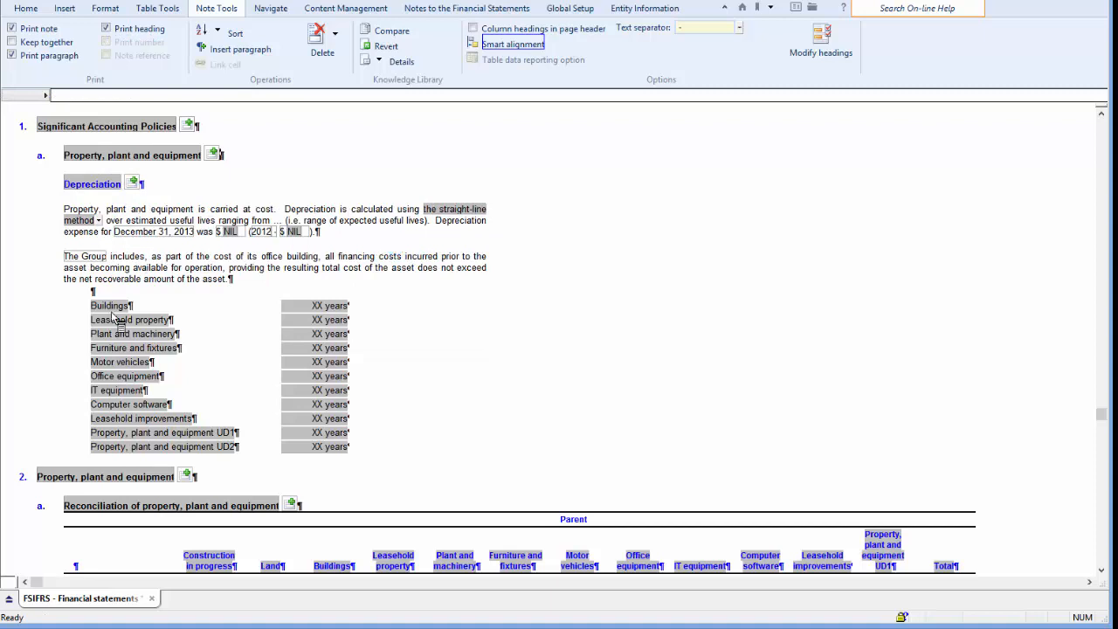
{"action": "right_click", "coordinate": [112, 306]}
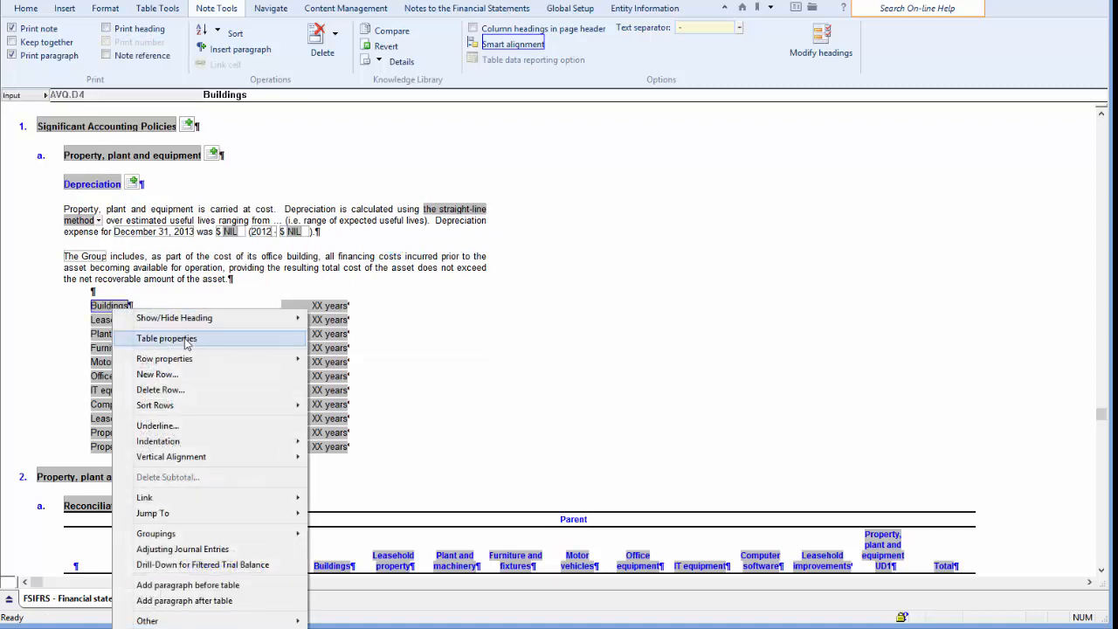
{"action": "left_click", "coordinate": [168, 339]}
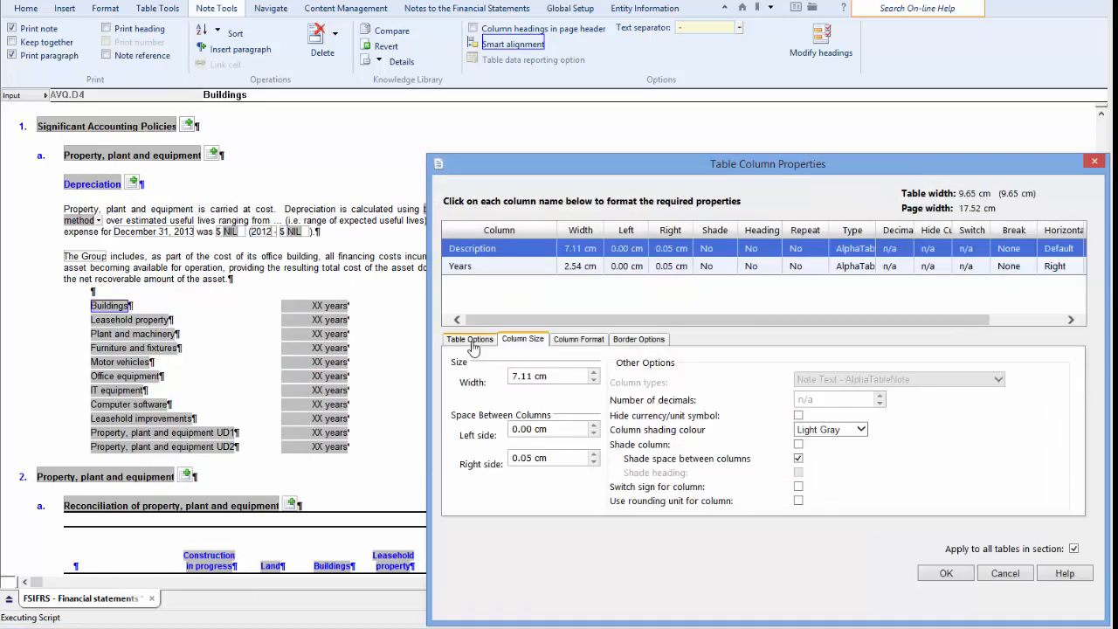
{"action": "left_click", "coordinate": [468, 339]}
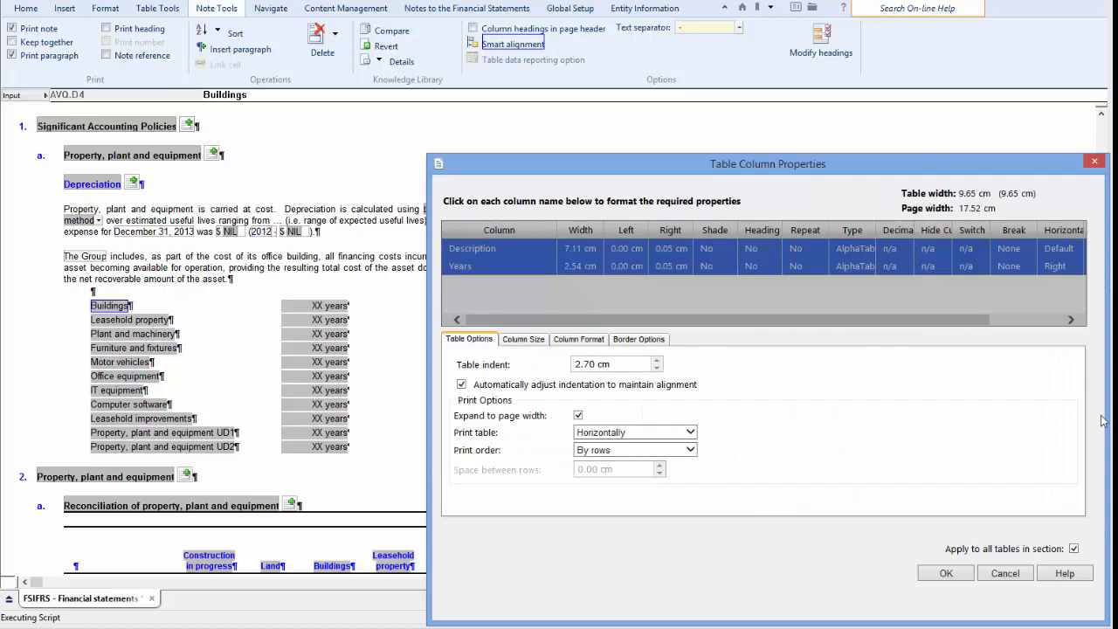
{"action": "left_click", "coordinate": [945, 573]}
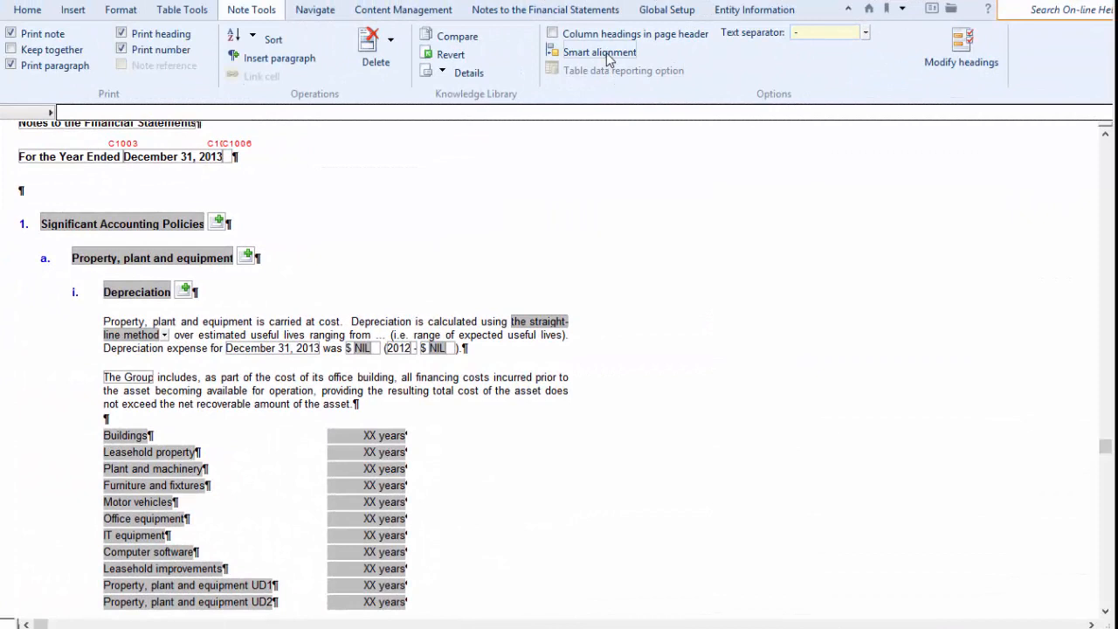
Step: In Smart Alignment note indentation, set table indentation behaviour to Left aligned and review the align-with choices
{"action": "left_click", "coordinate": [599, 52]}
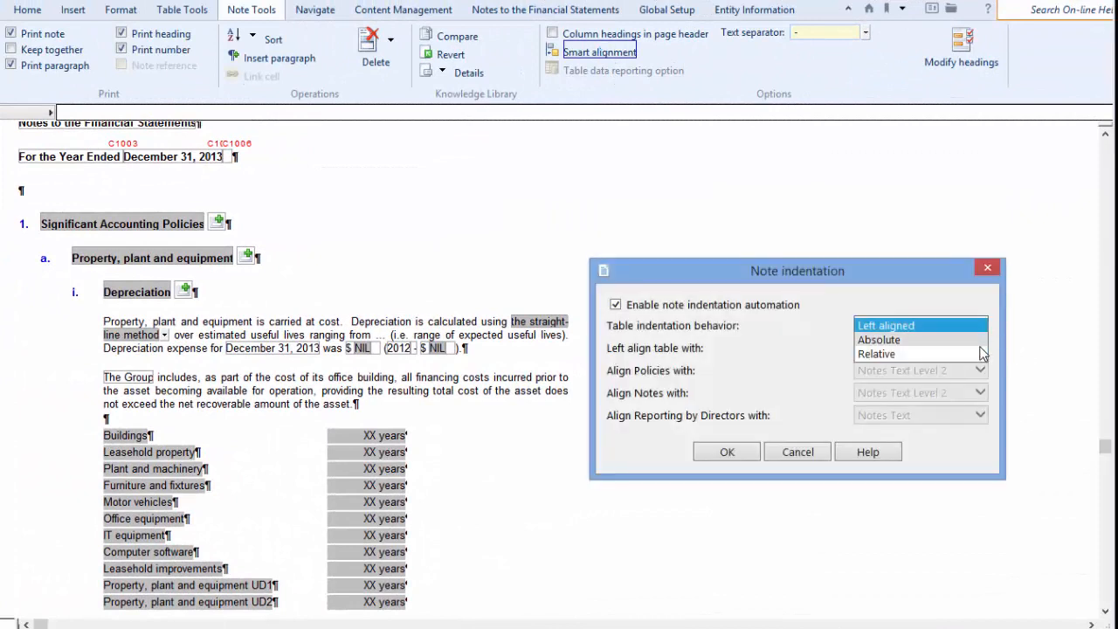
{"action": "left_click", "coordinate": [877, 353]}
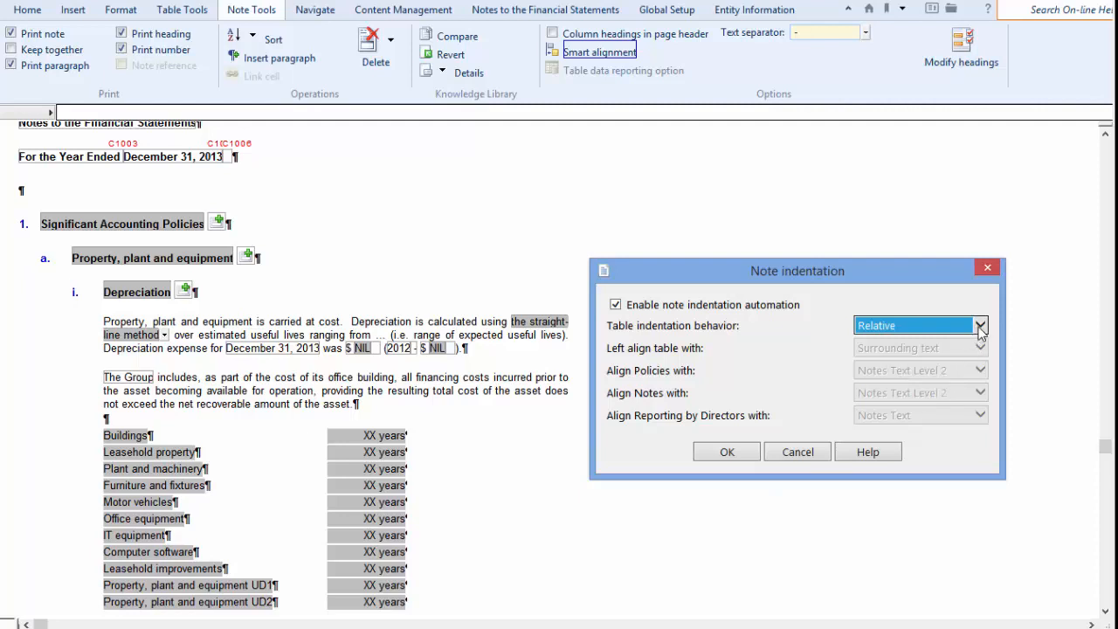
{"action": "left_click", "coordinate": [980, 325]}
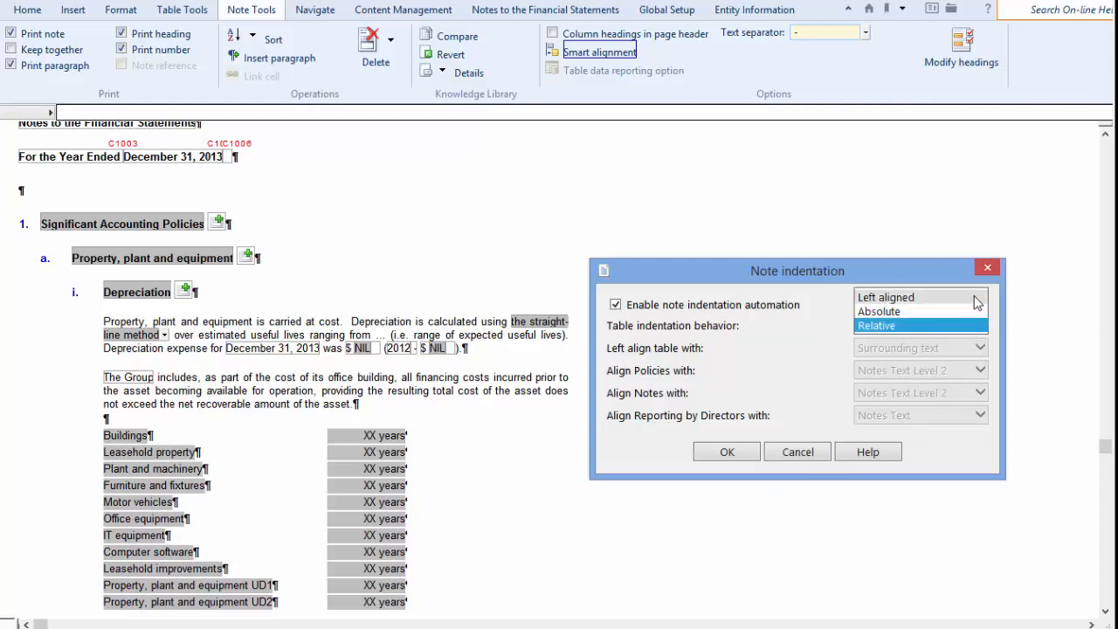
{"action": "left_click", "coordinate": [884, 297]}
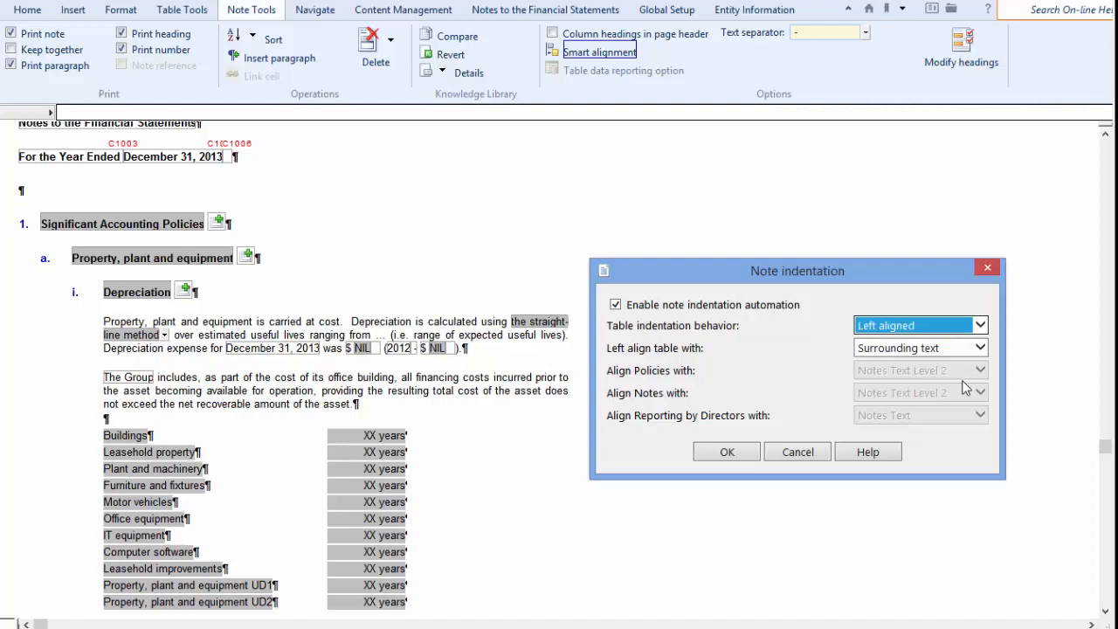
{"action": "left_click", "coordinate": [979, 348]}
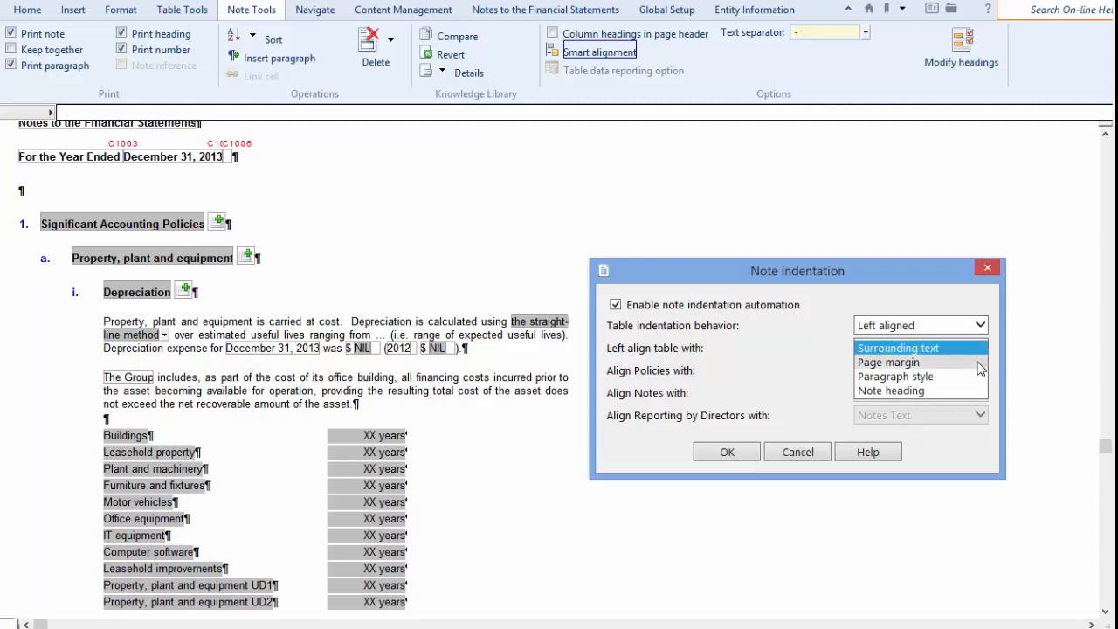
{"action": "mouse_move", "coordinate": [957, 426]}
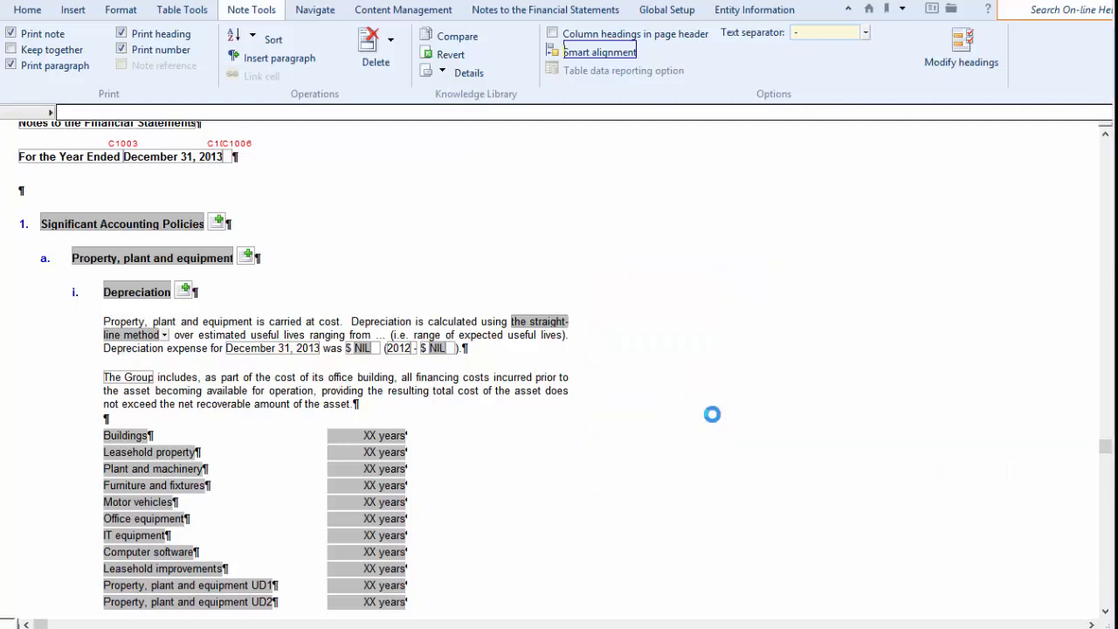
Step: Refresh note indents, then set tables to left align with the Note heading instead of the page margin
{"action": "left_click", "coordinate": [121, 10]}
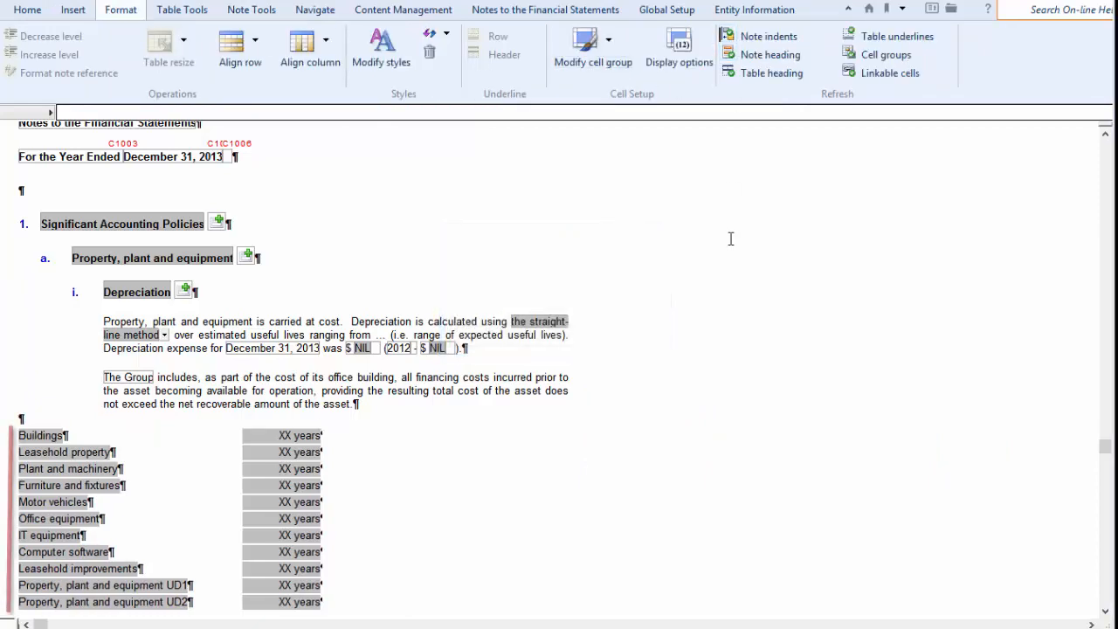
{"action": "left_click", "coordinate": [252, 10]}
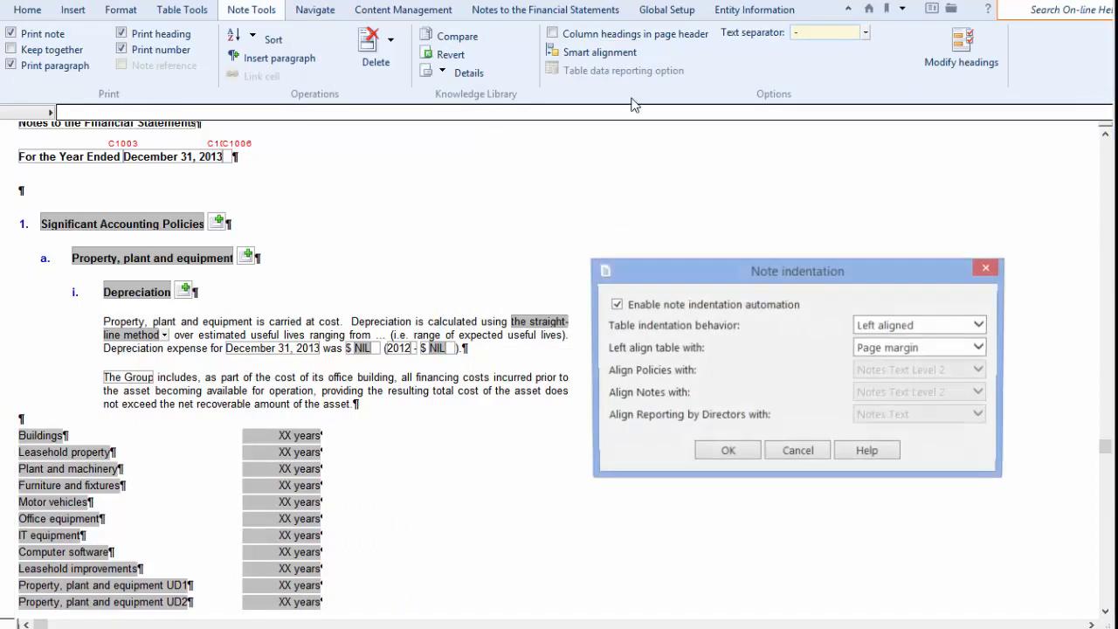
{"action": "left_click", "coordinate": [917, 346]}
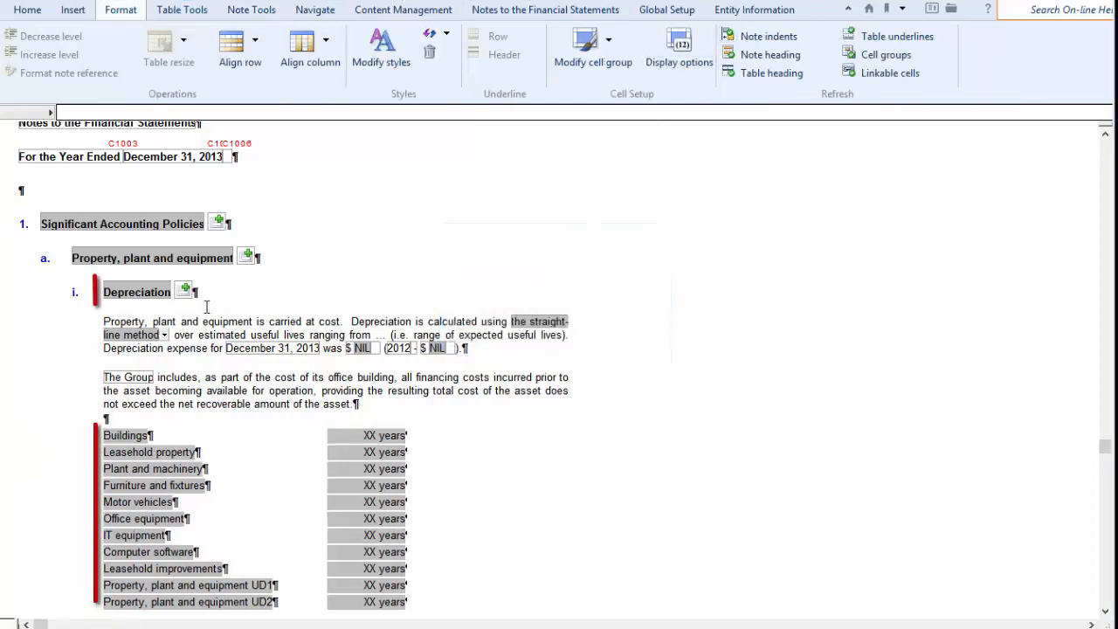
{"action": "right_click", "coordinate": [137, 292]}
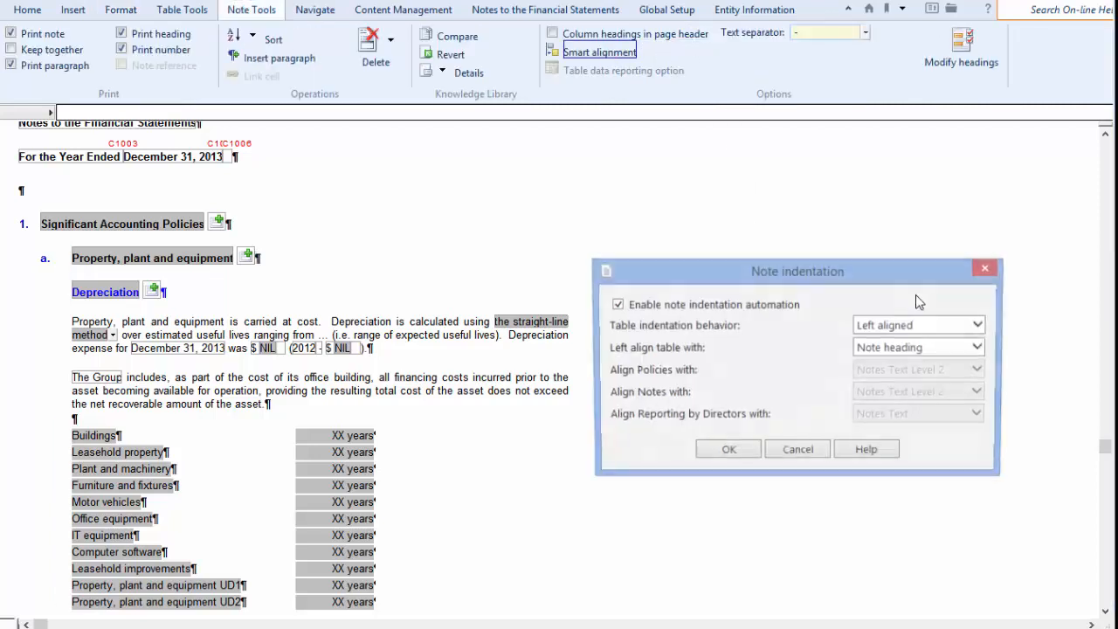
Step: Left align tables by Paragraph style, keeping Notes Text Level 2 and Notes Text levels, confirm and refresh note indents
{"action": "left_click", "coordinate": [918, 345]}
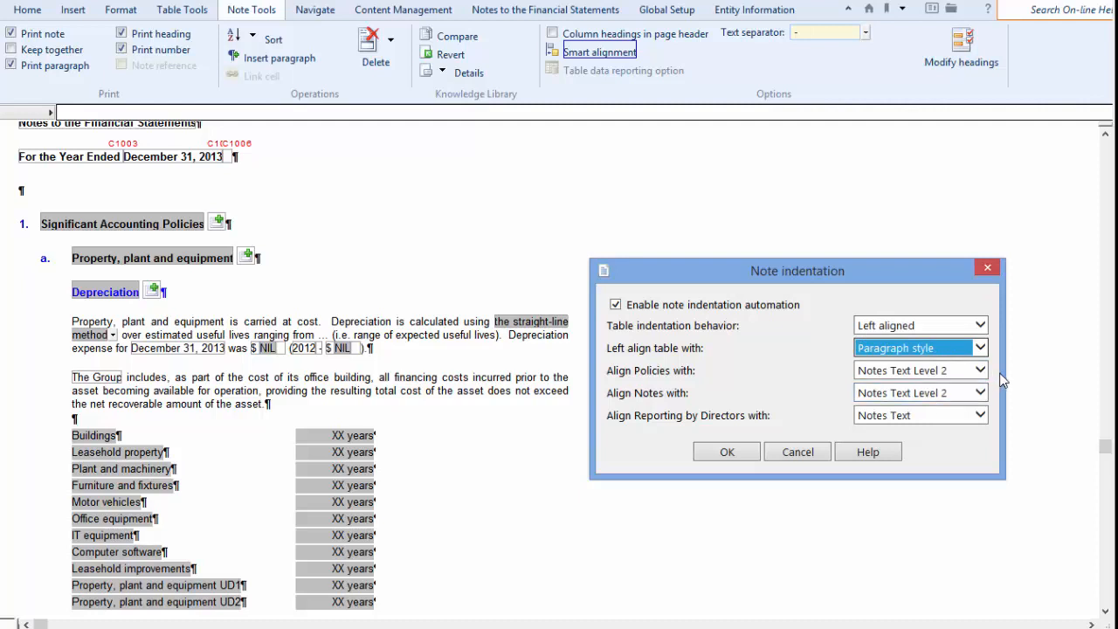
{"action": "left_click", "coordinate": [978, 348]}
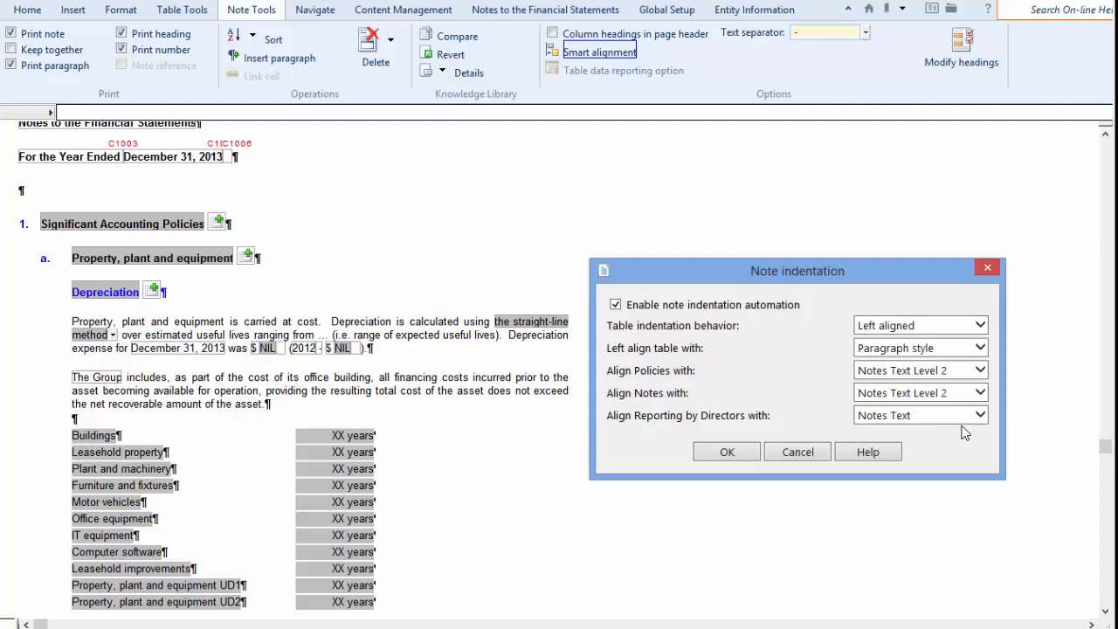
{"action": "mouse_move", "coordinate": [696, 455]}
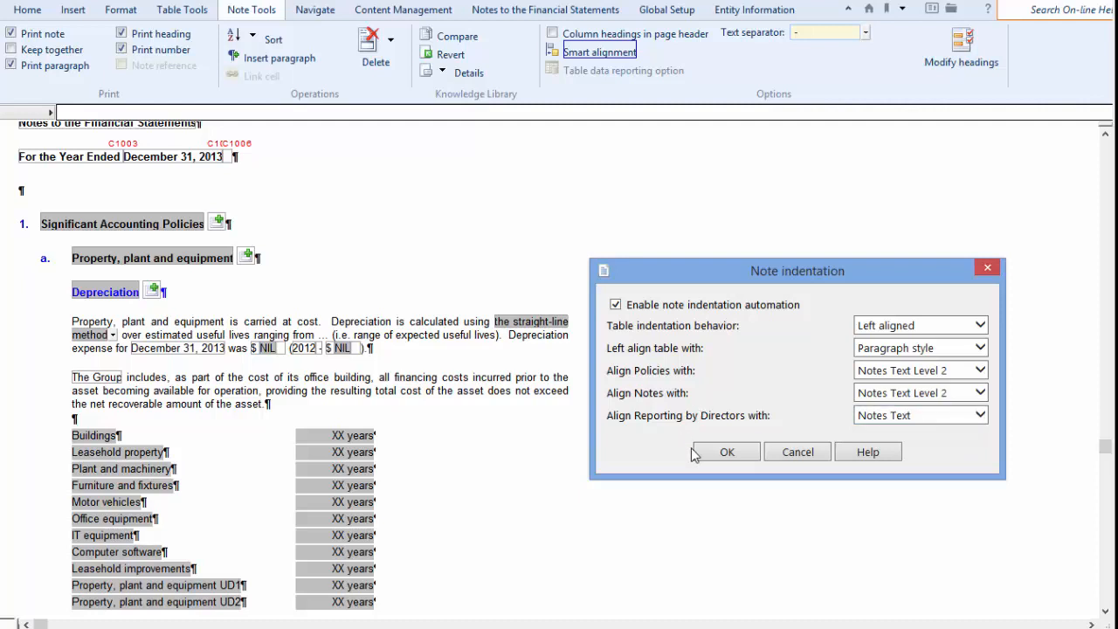
{"action": "left_click", "coordinate": [727, 451]}
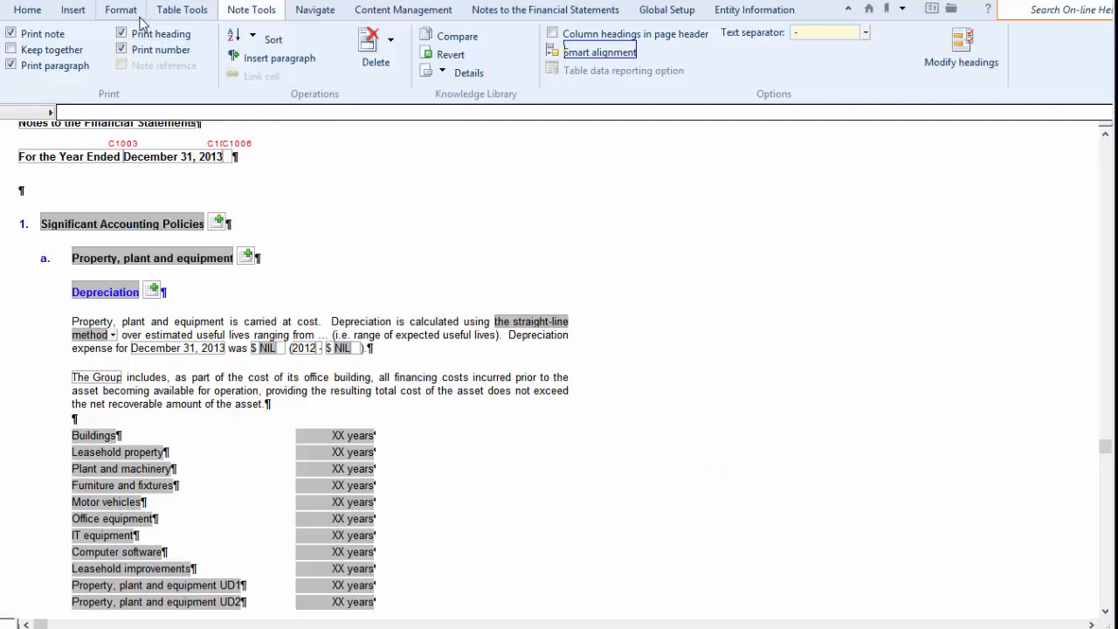
{"action": "left_click", "coordinate": [120, 11]}
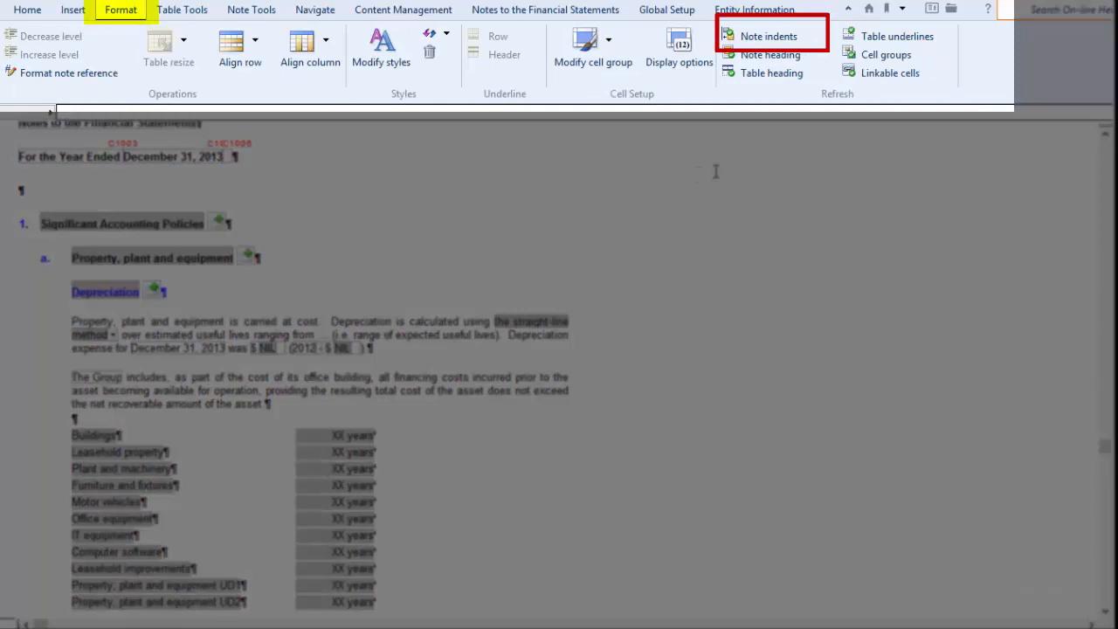